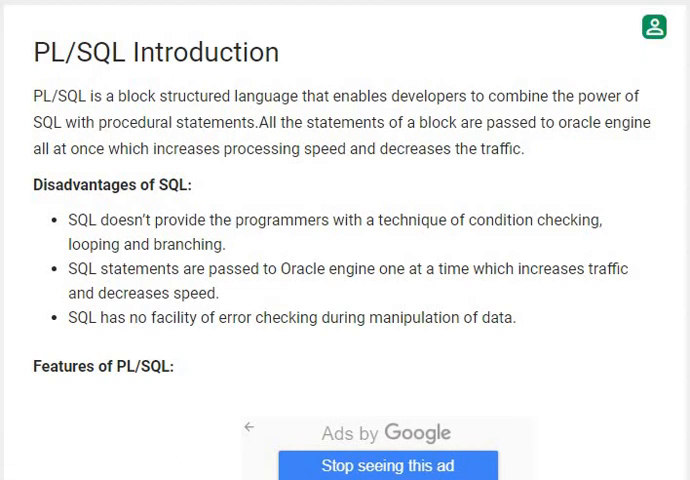
scroll("down", 3)
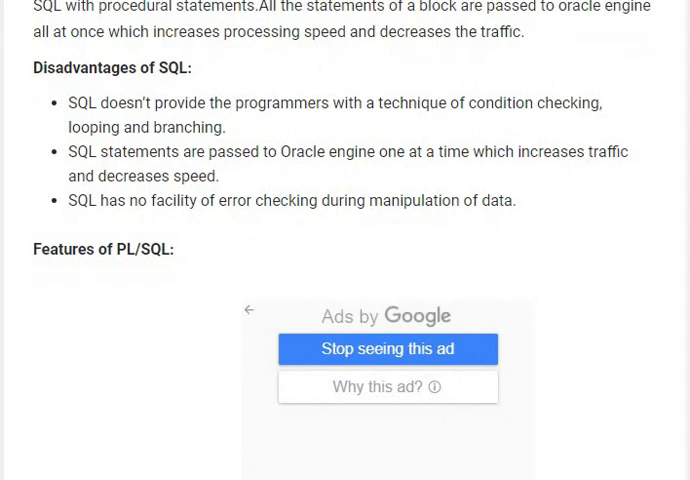
scroll("down", 3)
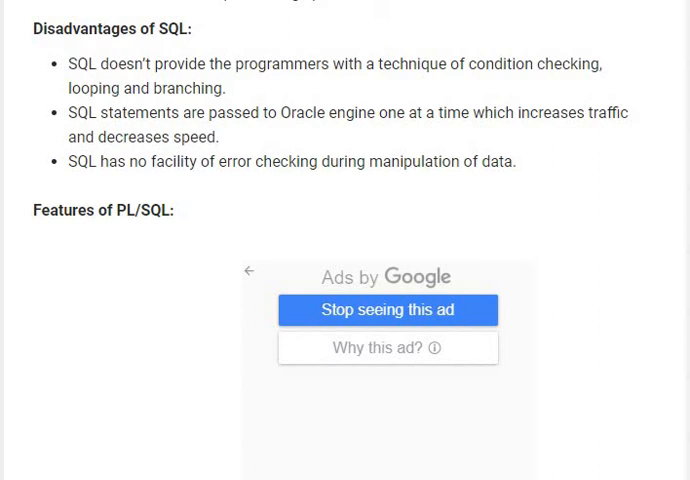
scroll("down", 3)
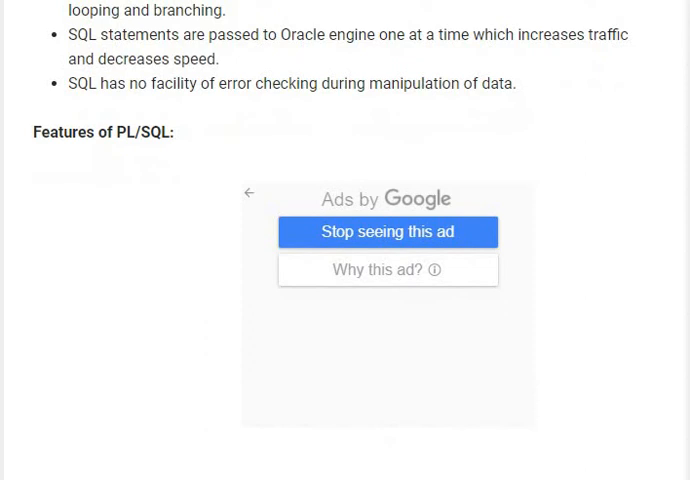
scroll("down", 3)
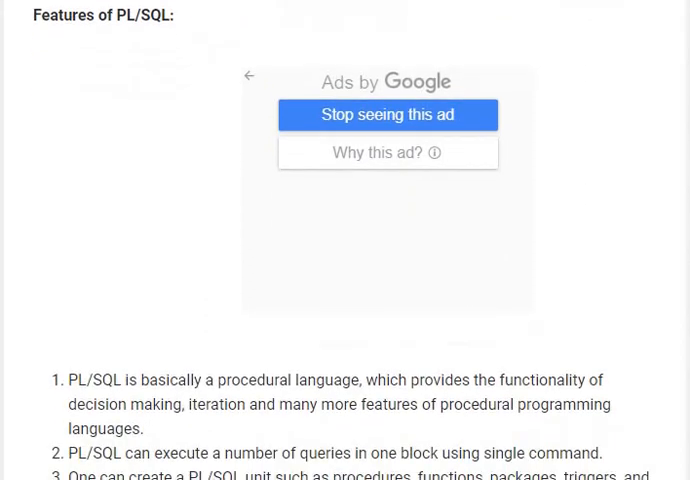
scroll("down", 3)
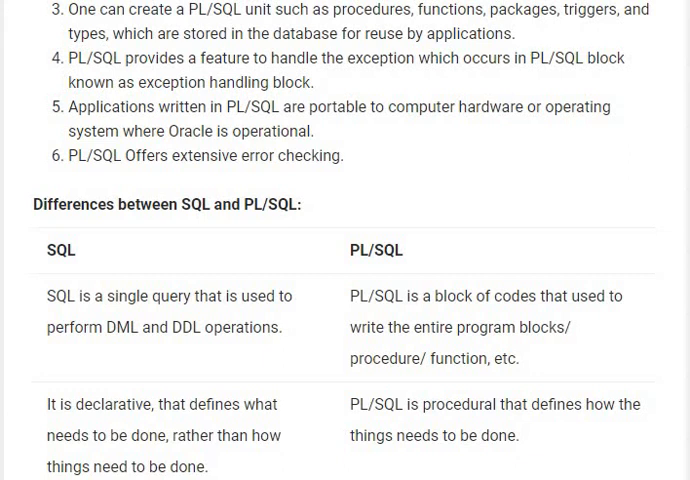
scroll("down", 3)
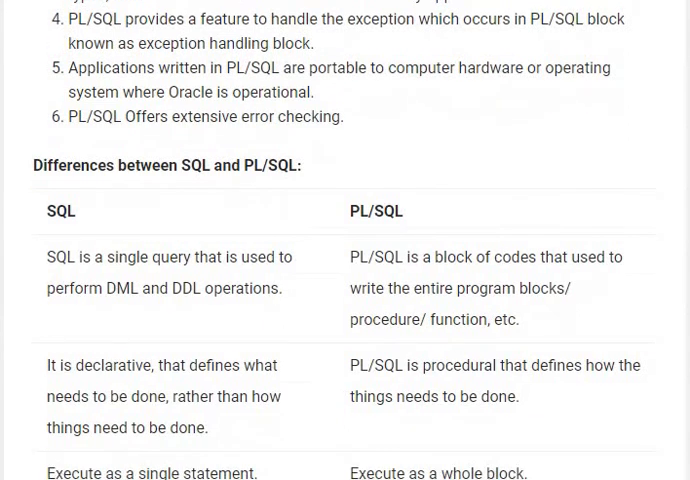
scroll("down", 3)
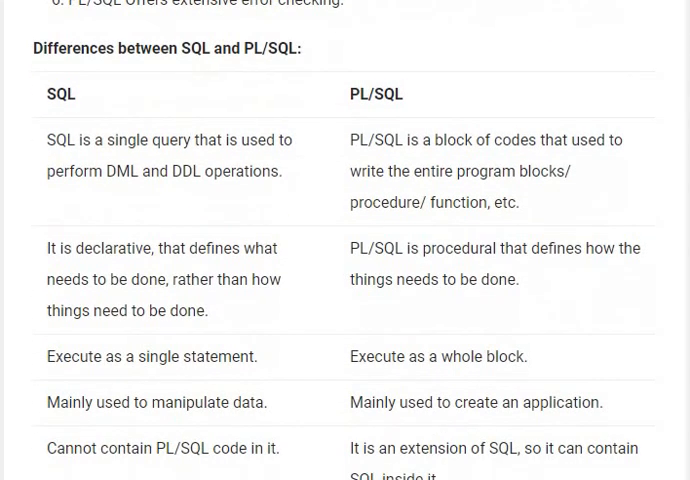
scroll("down", 3)
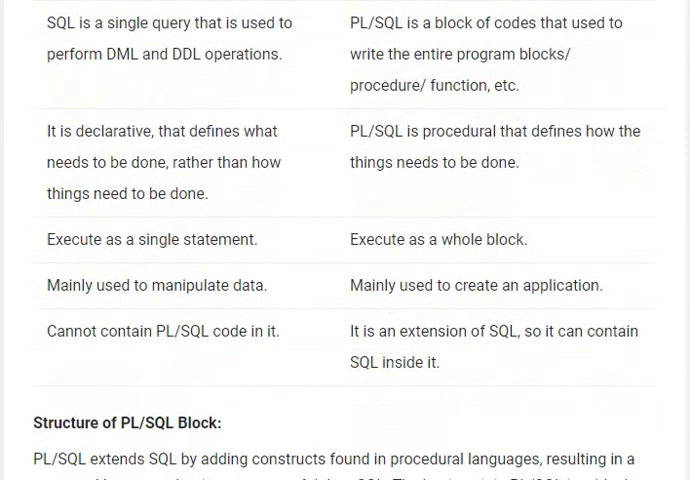
scroll("down", 3)
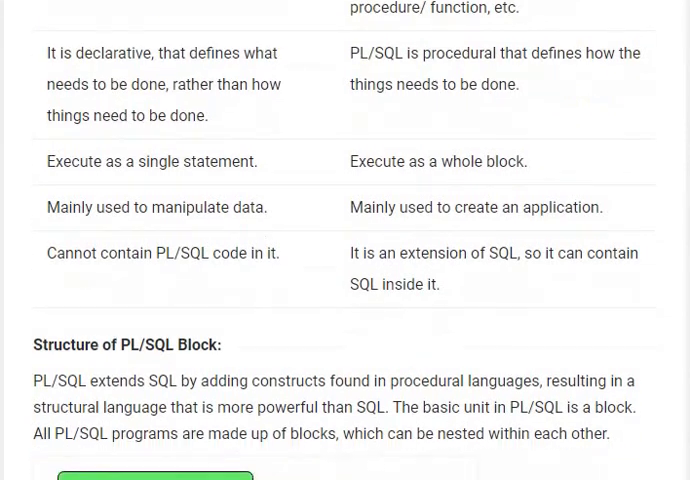
scroll("down", 3)
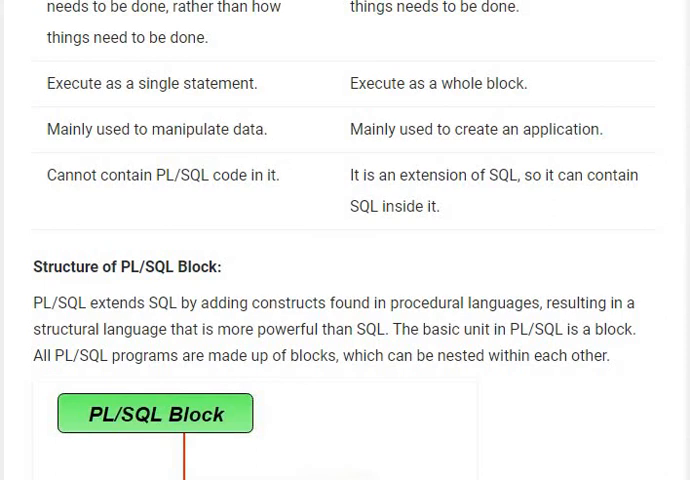
scroll("down", 3)
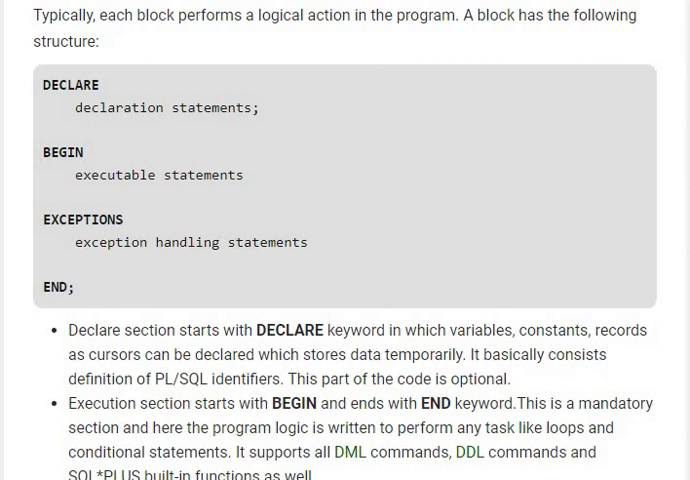
scroll("down", 3)
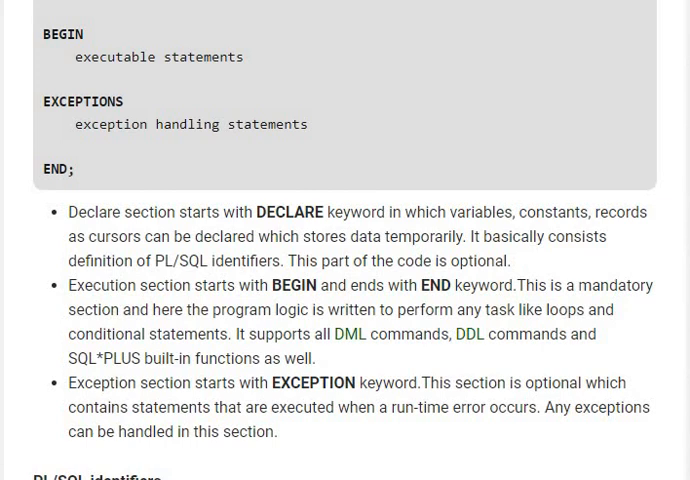
scroll("down", 3)
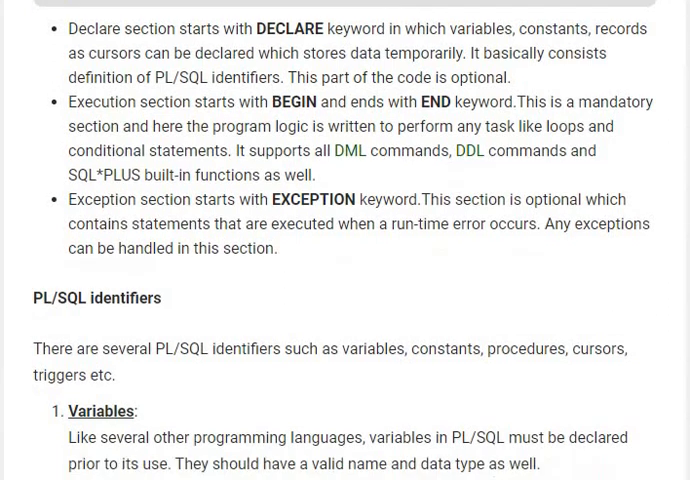
scroll("down", 3)
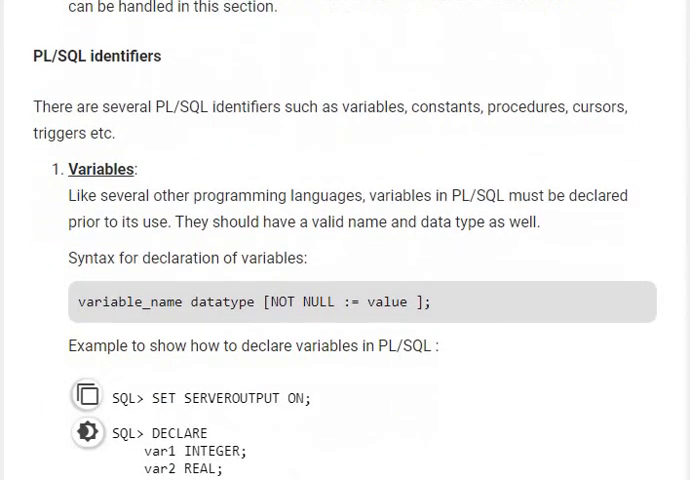
scroll("down", 3)
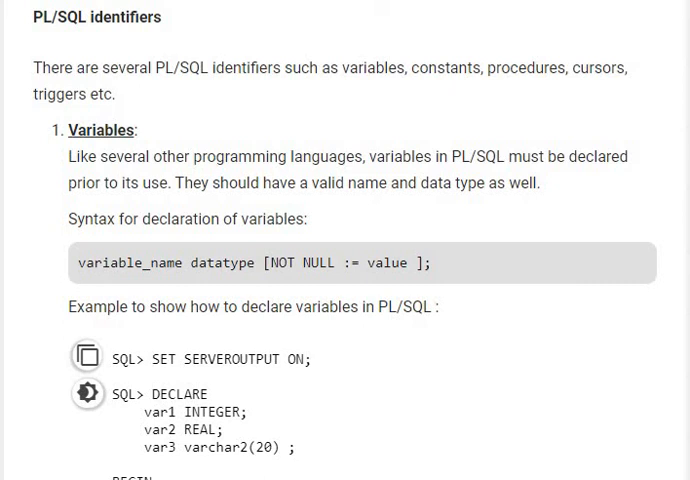
scroll("down", 3)
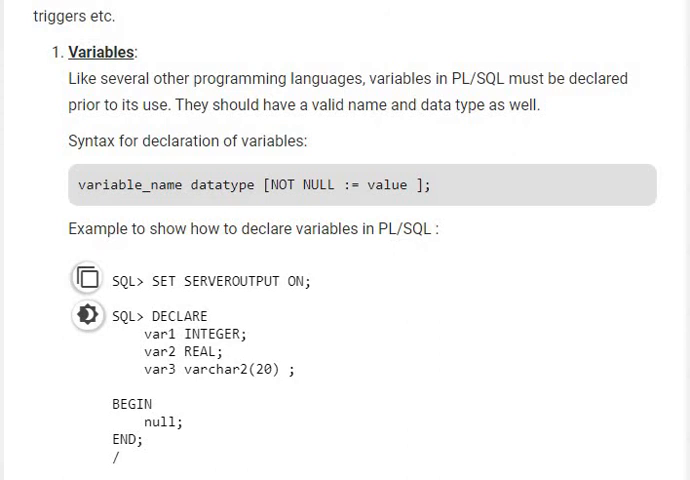
scroll("down", 3)
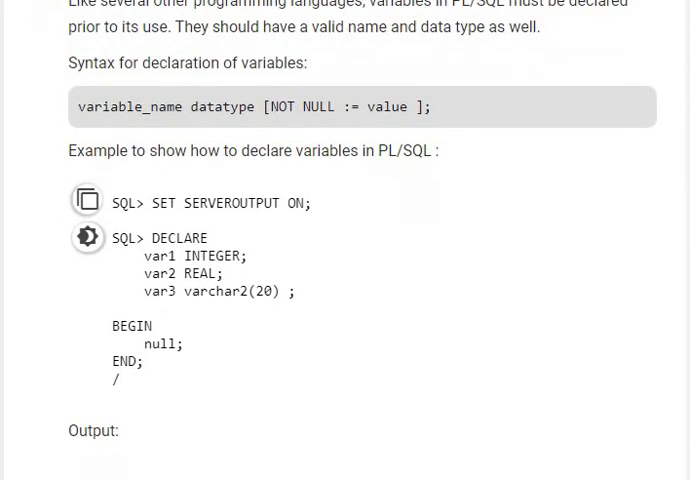
scroll("down", 3)
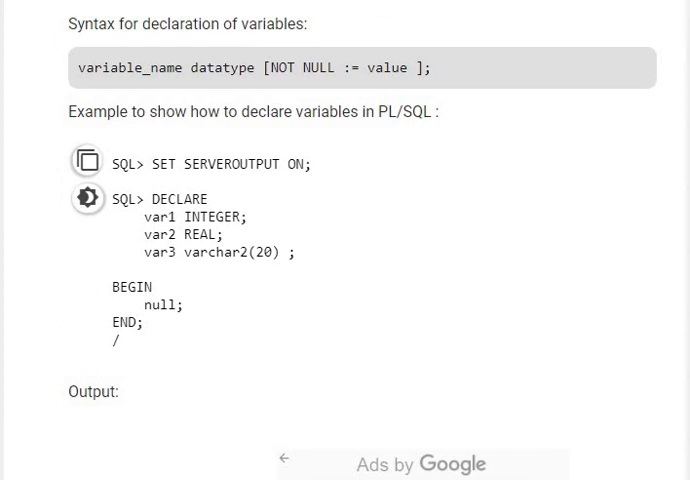
scroll("down", 3)
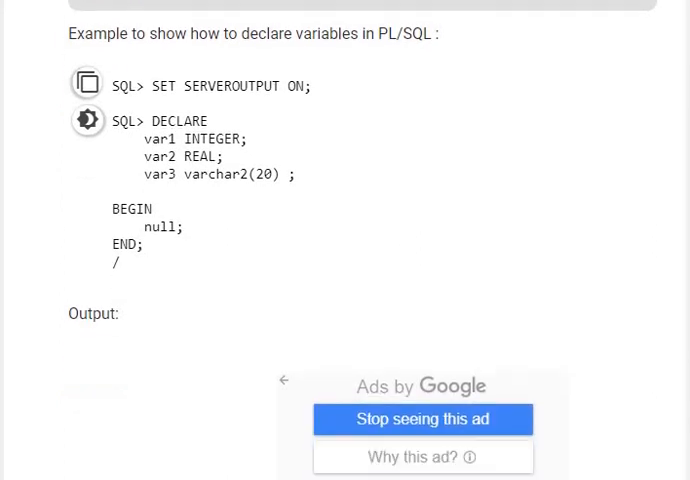
scroll("down", 3)
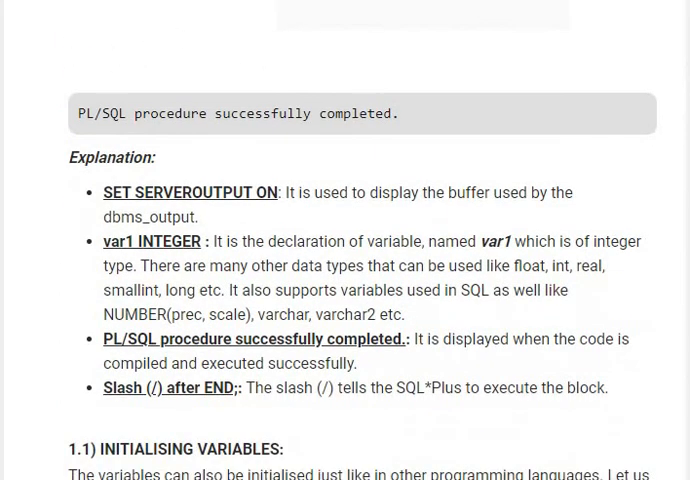
scroll("down", 3)
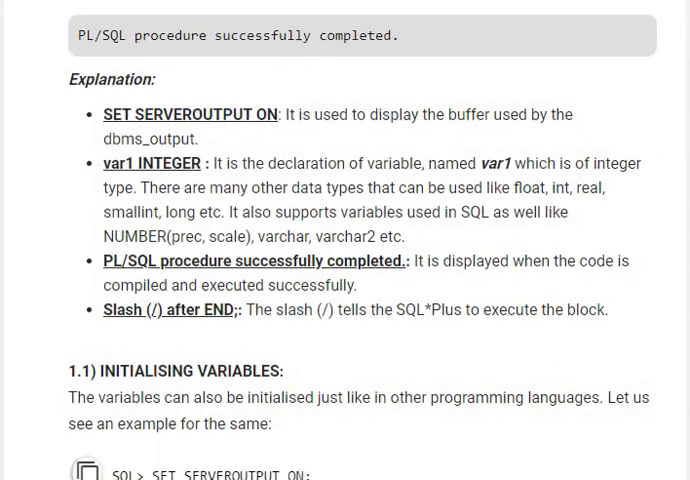
scroll("down", 3)
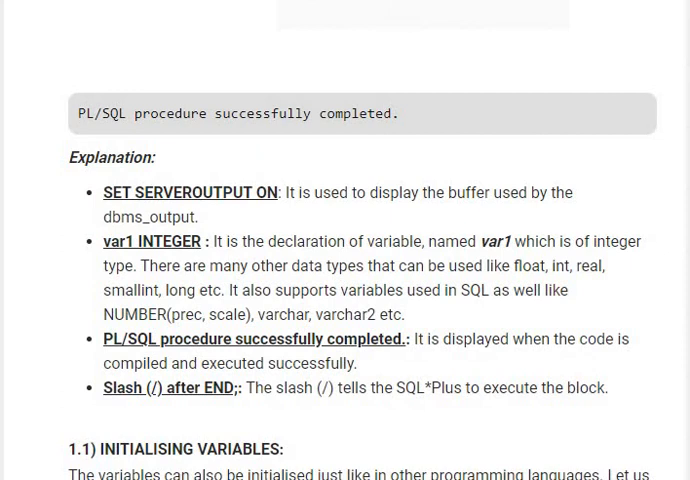
scroll("down", 3)
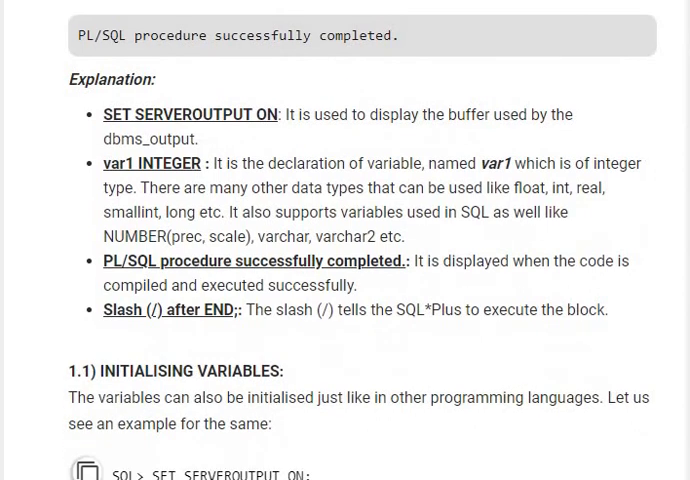
mouse_move(372, 138)
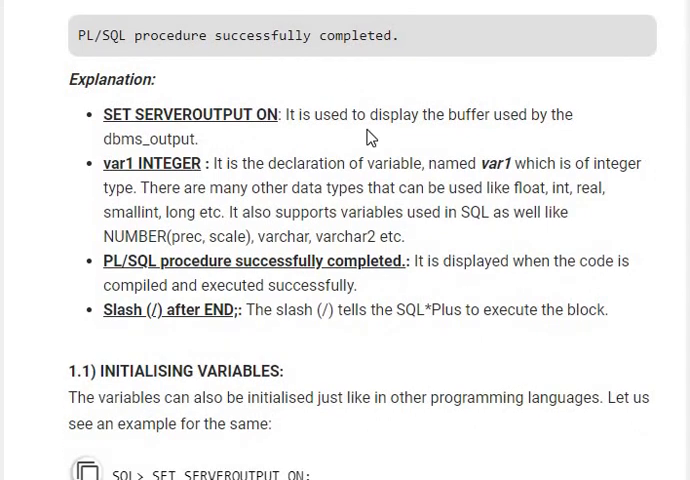
scroll("down", 3)
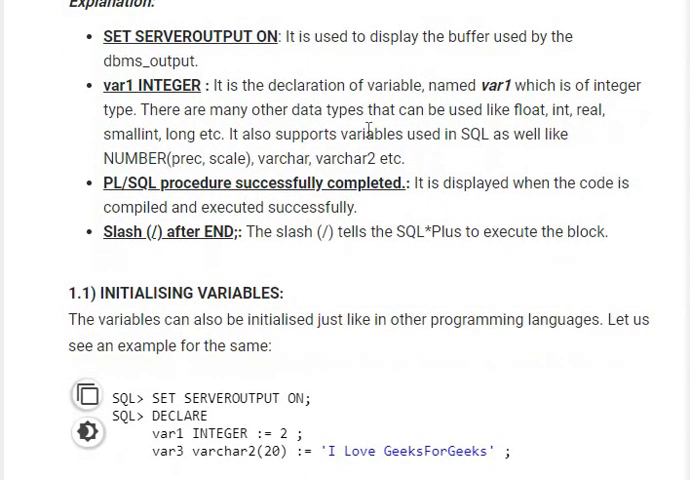
scroll("down", 3)
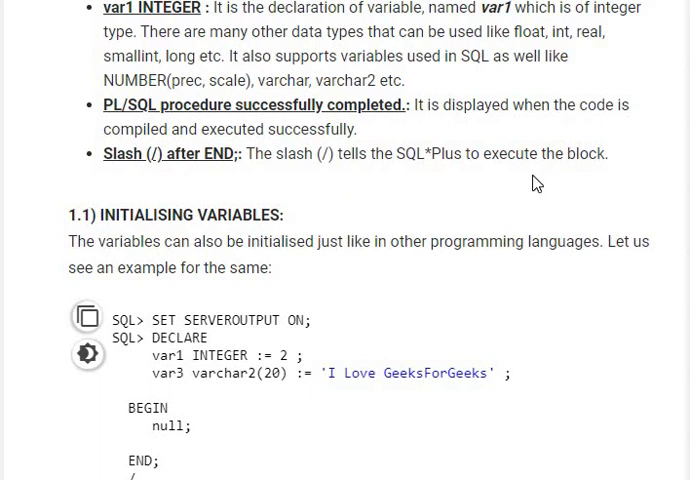
mouse_move(350, 228)
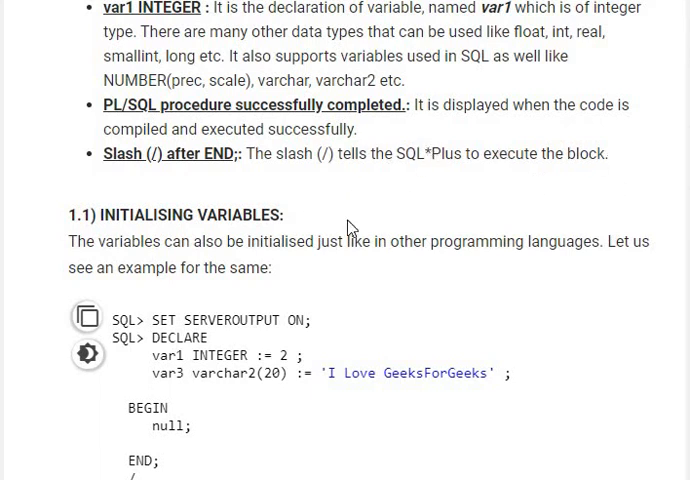
mouse_move(414, 192)
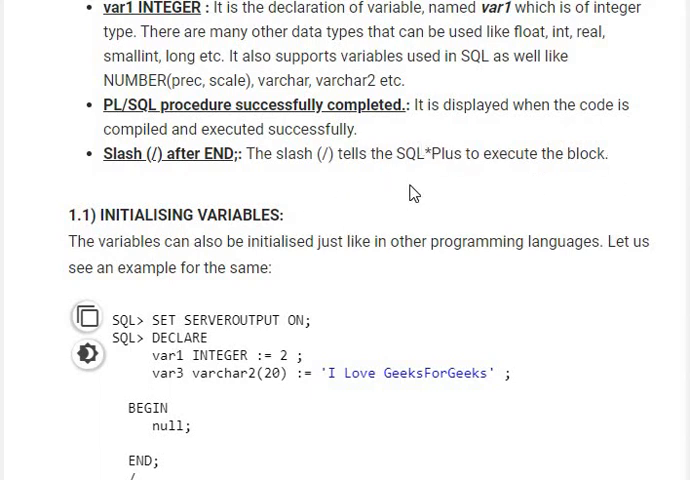
scroll("down", 3)
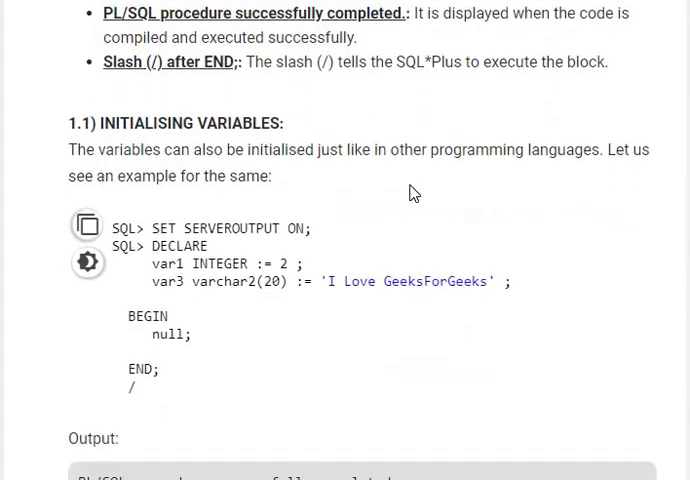
scroll("down", 3)
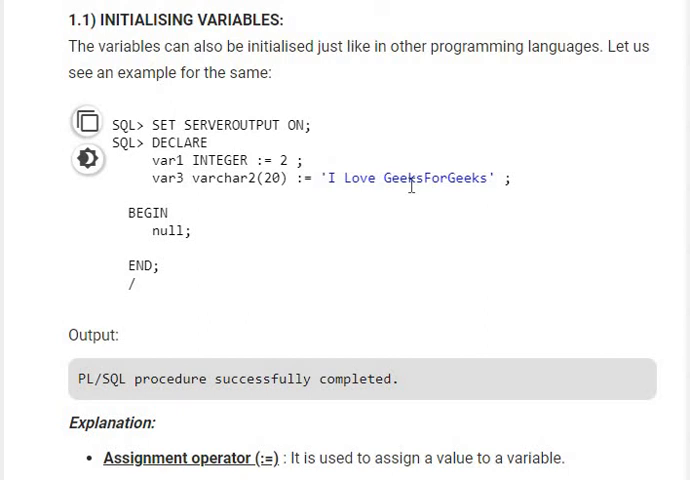
mouse_move(178, 158)
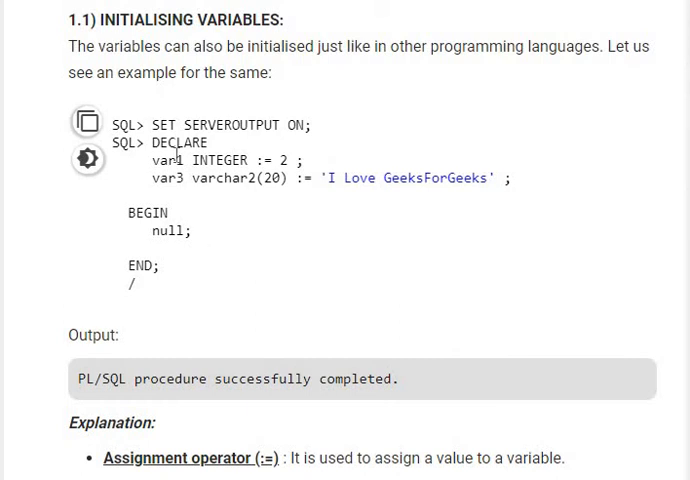
mouse_move(180, 228)
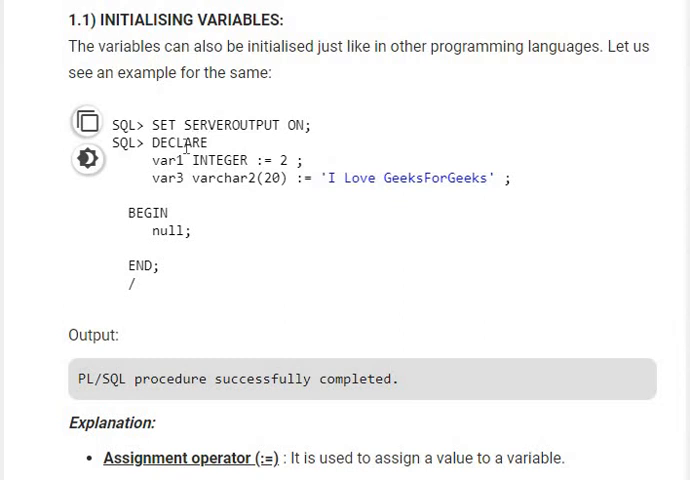
scroll("down", 3)
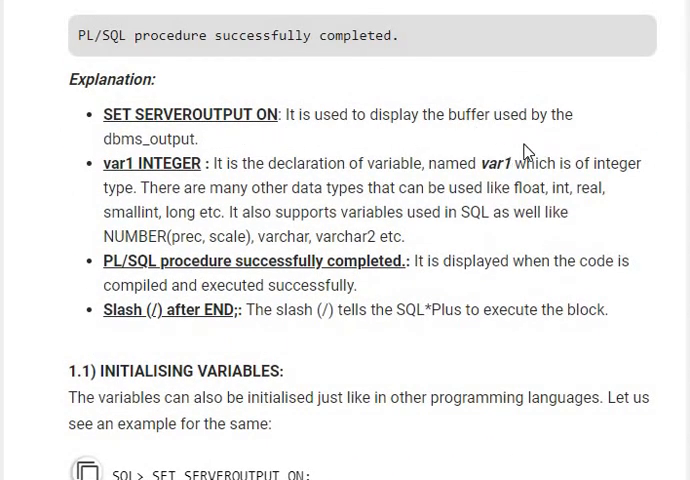
mouse_move(422, 138)
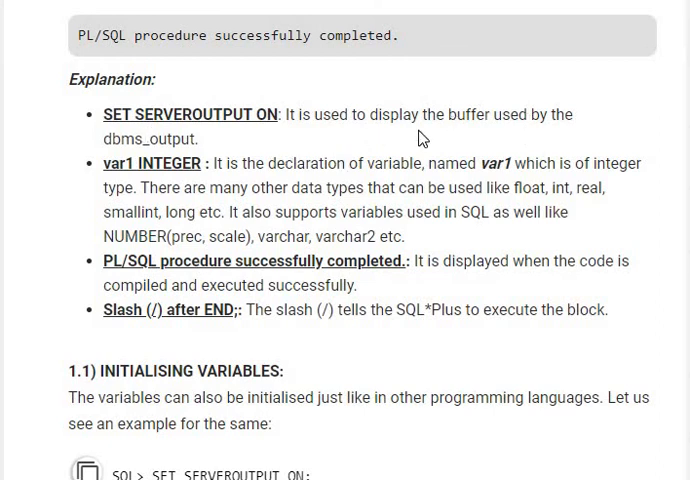
mouse_move(462, 122)
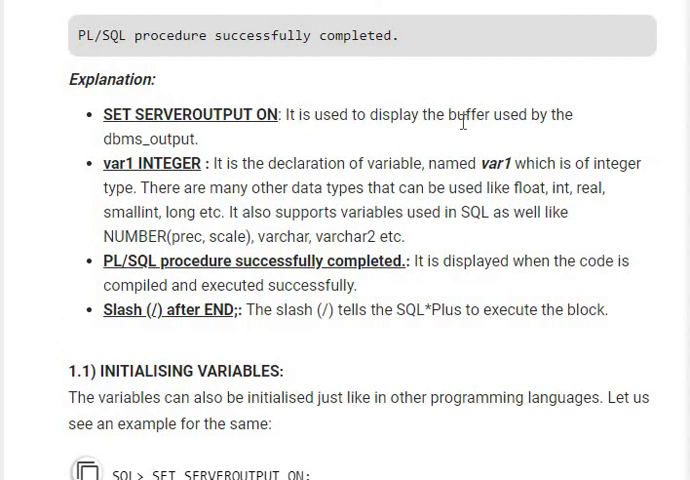
scroll("down", 3)
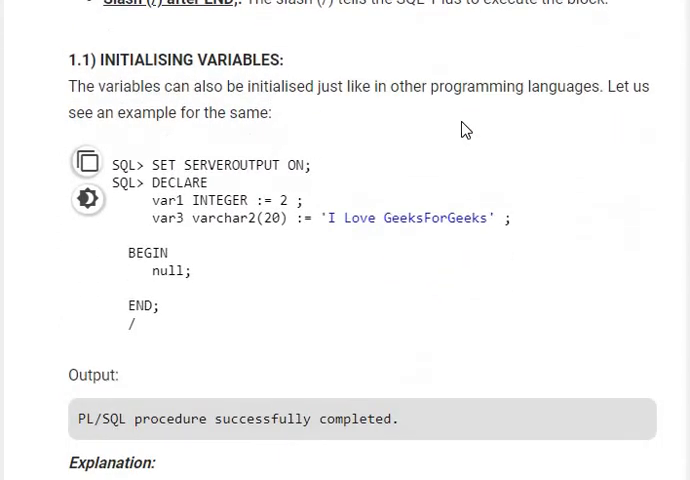
scroll("down", 3)
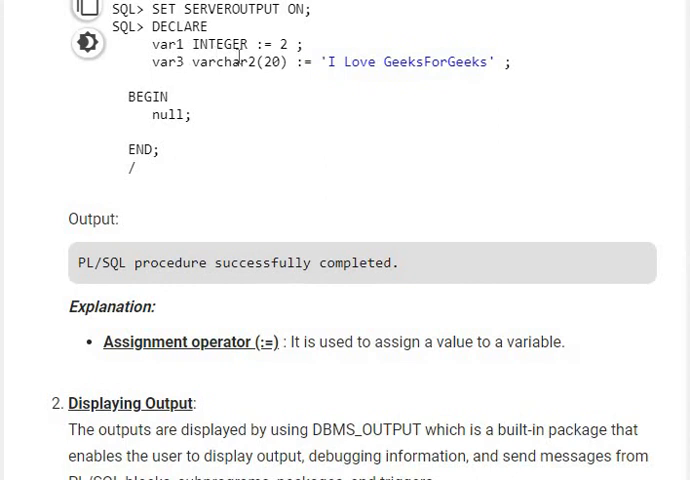
mouse_move(338, 86)
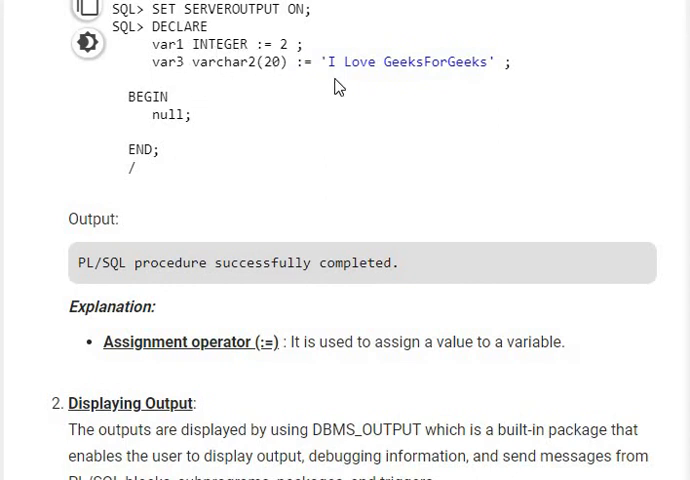
mouse_move(492, 96)
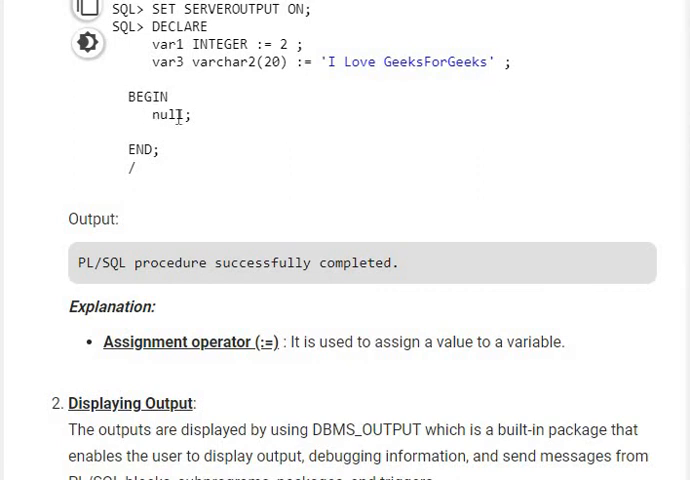
mouse_move(136, 168)
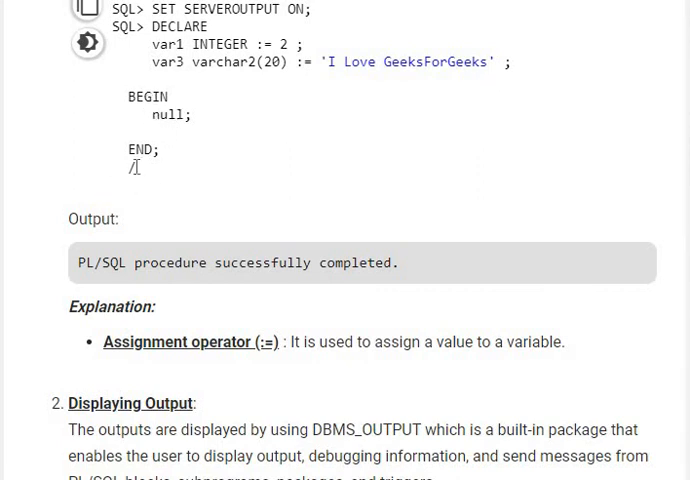
mouse_move(148, 226)
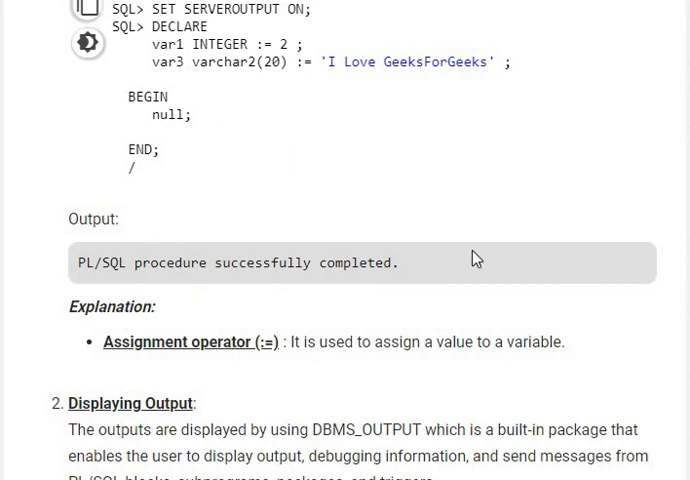
mouse_move(248, 382)
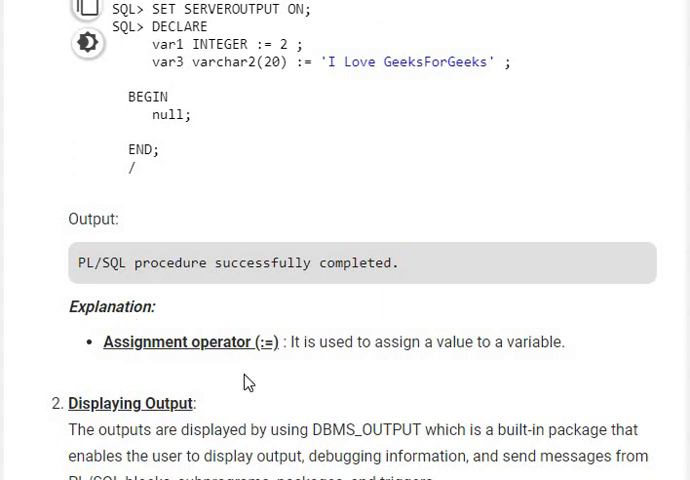
scroll("down", 3)
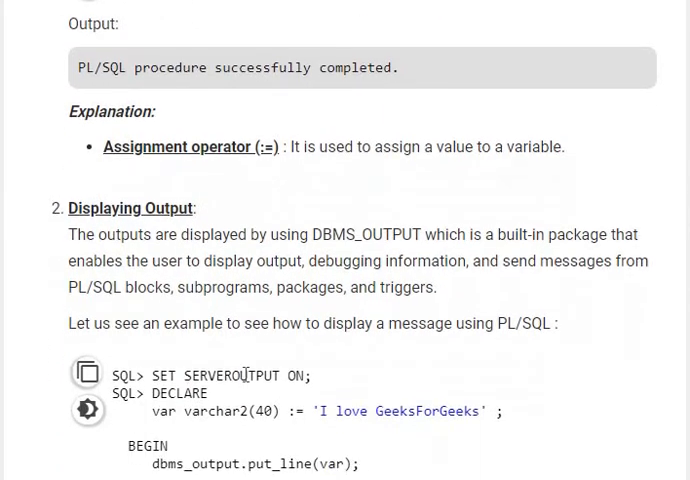
scroll("down", 3)
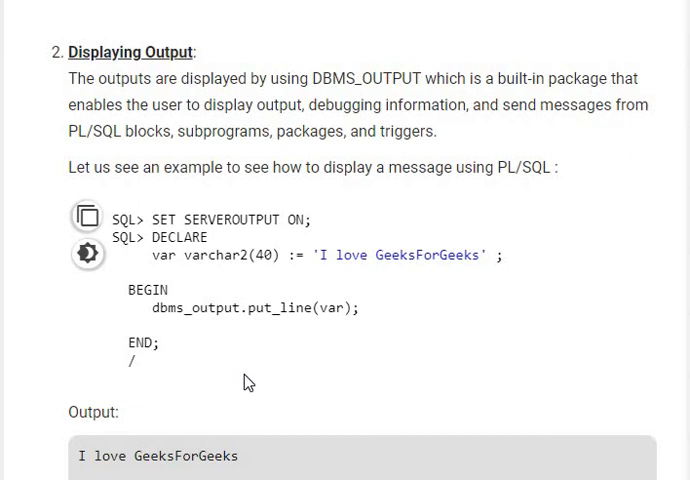
mouse_move(336, 226)
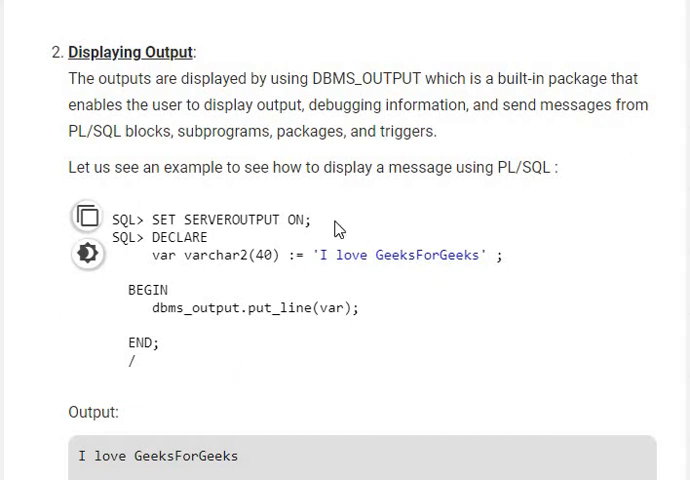
mouse_move(164, 292)
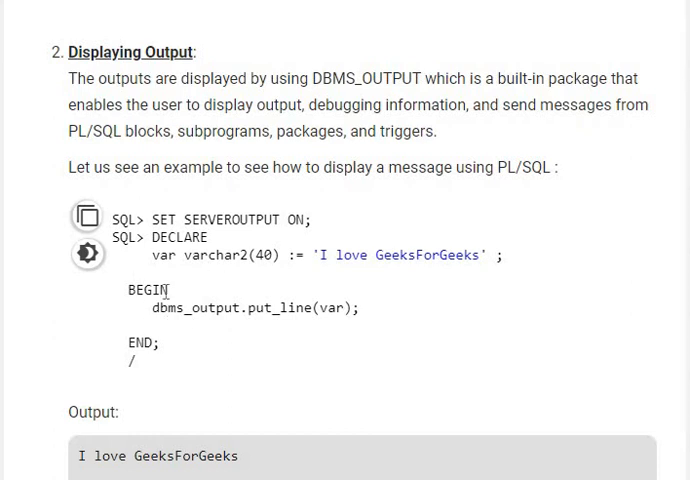
mouse_move(358, 320)
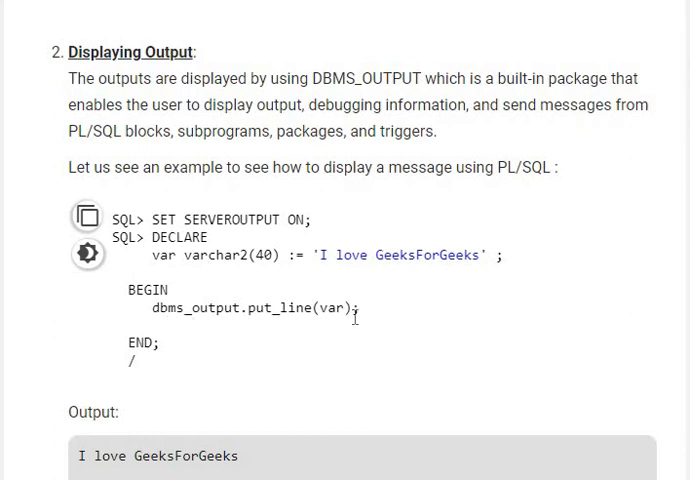
mouse_move(130, 298)
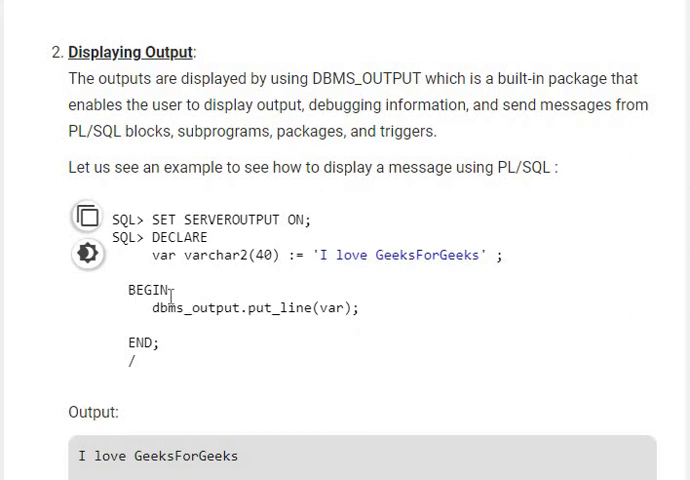
mouse_move(246, 330)
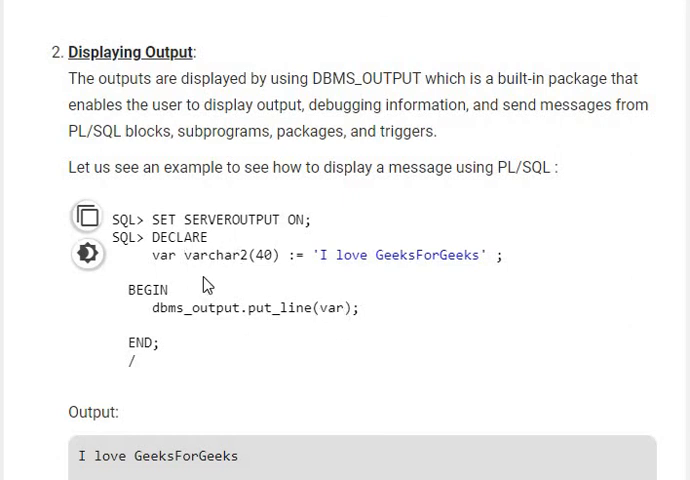
mouse_move(228, 304)
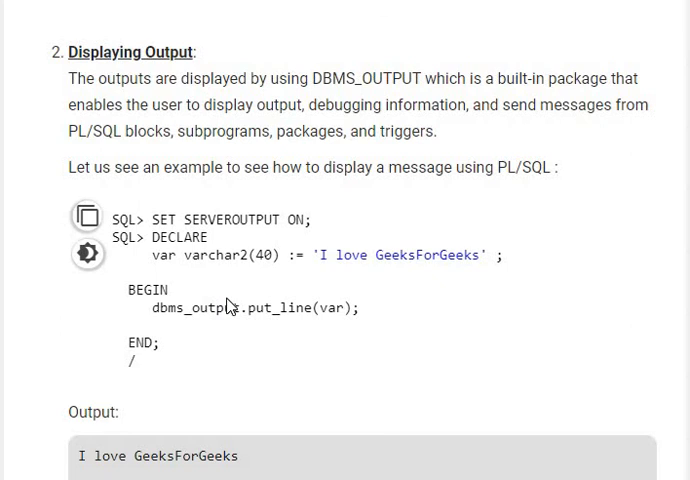
mouse_move(382, 344)
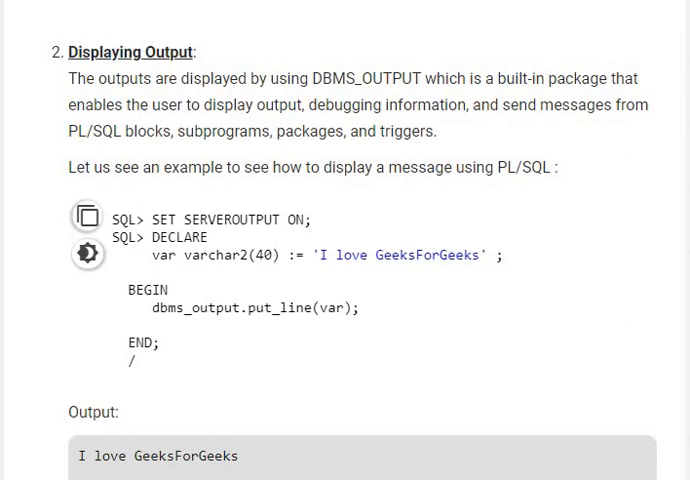
scroll("down", 3)
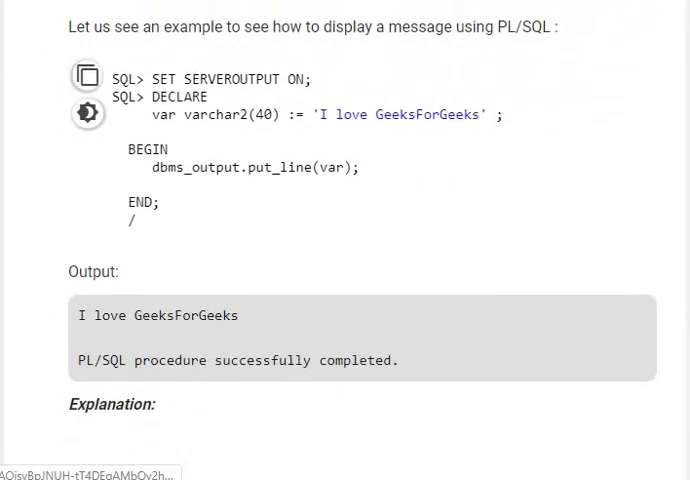
scroll("down", 3)
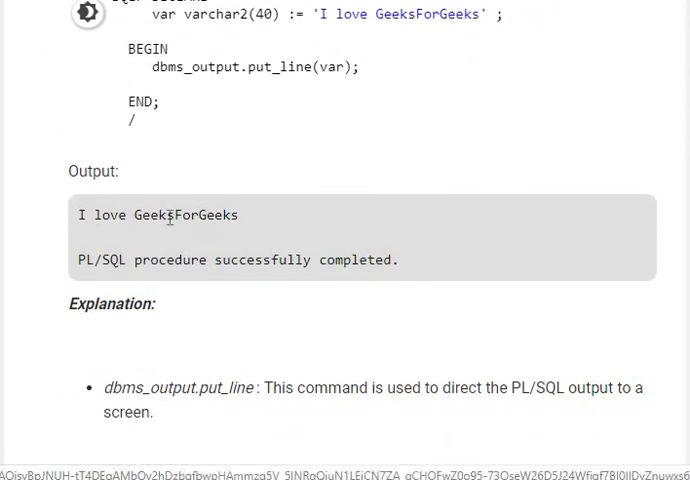
mouse_move(394, 306)
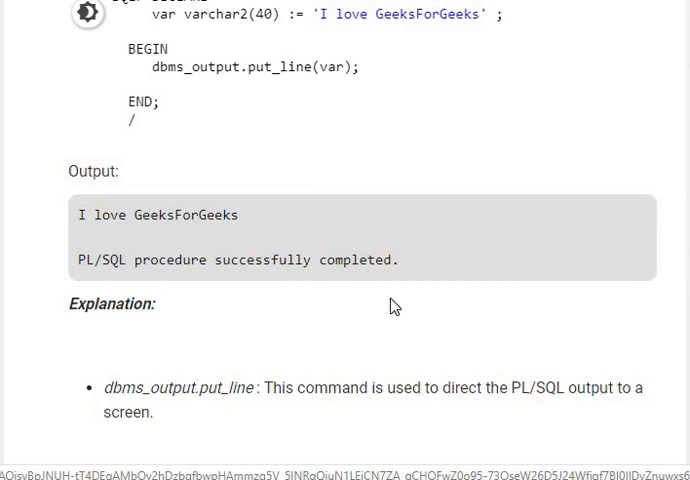
scroll("down", 3)
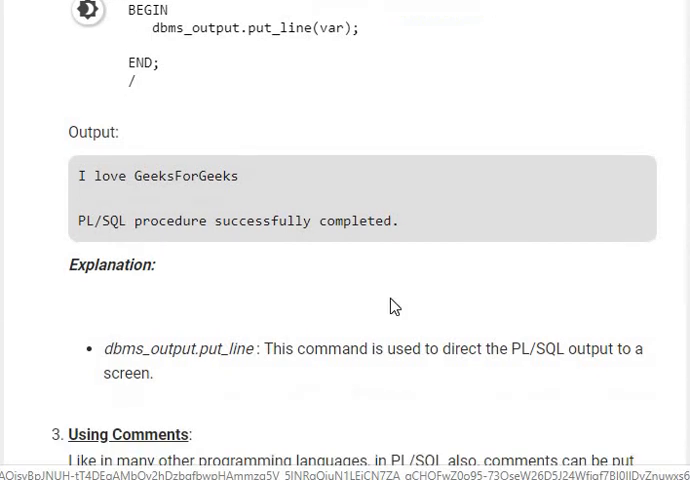
scroll("down", 3)
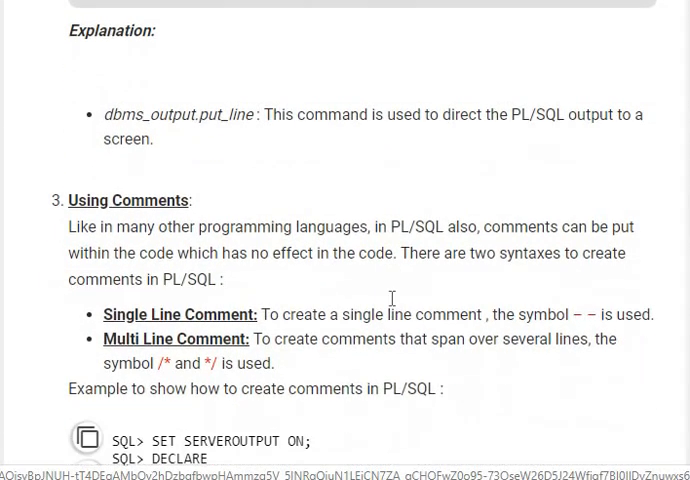
scroll("down", 3)
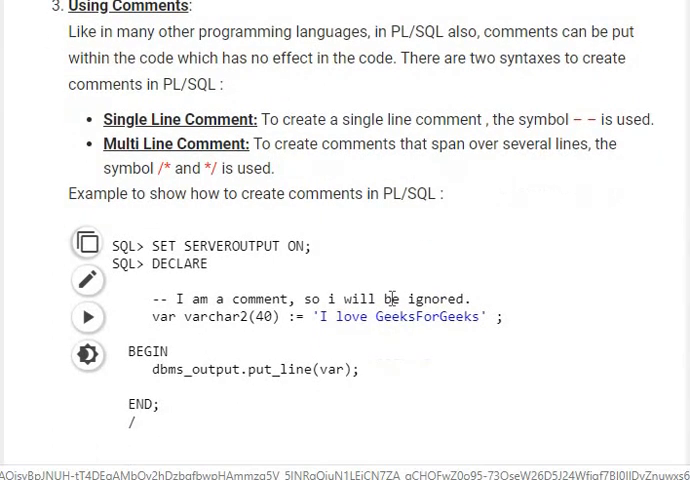
mouse_move(288, 40)
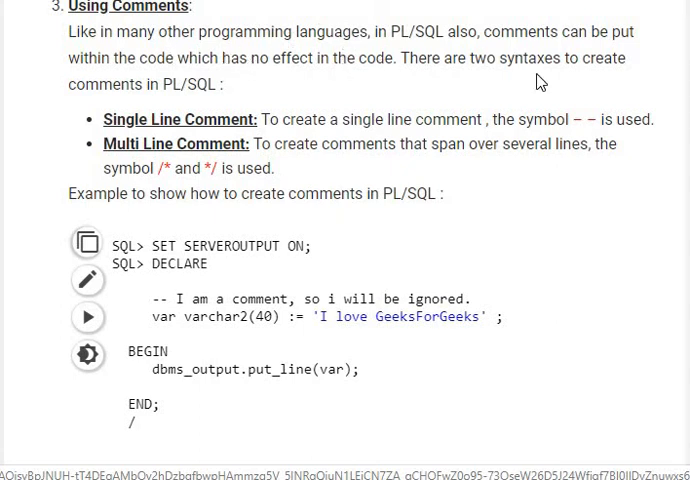
mouse_move(212, 116)
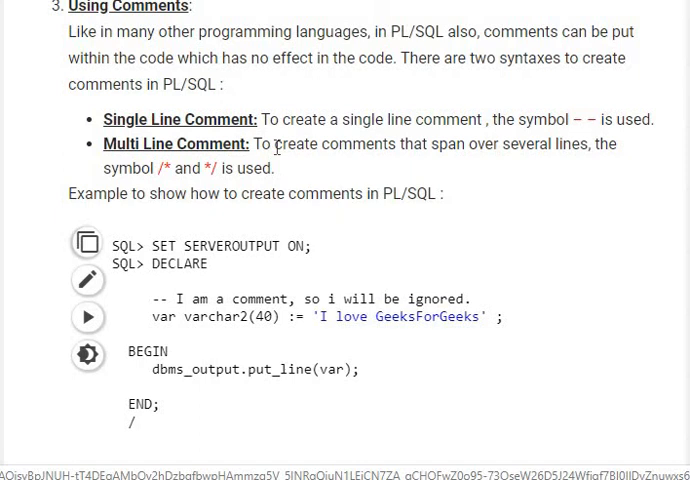
mouse_move(196, 168)
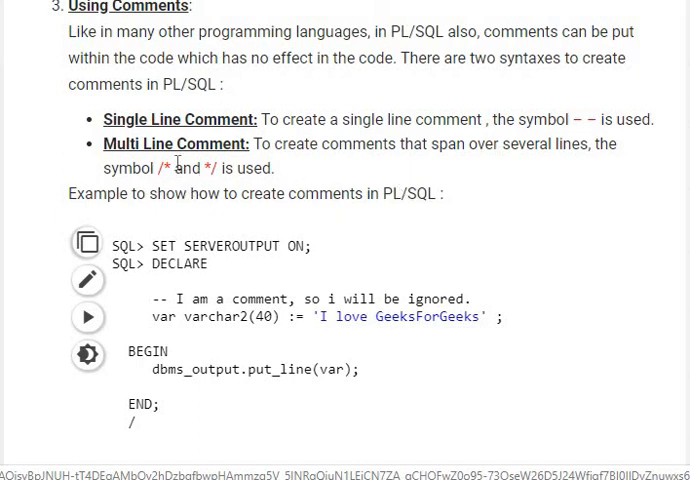
mouse_move(568, 136)
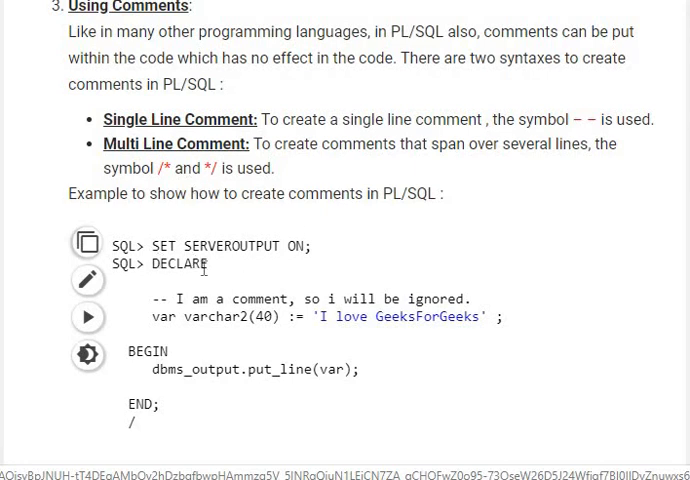
mouse_move(166, 340)
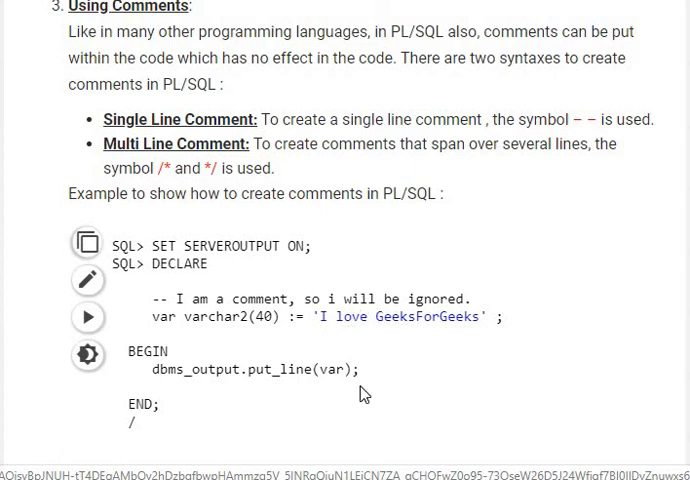
scroll("down", 3)
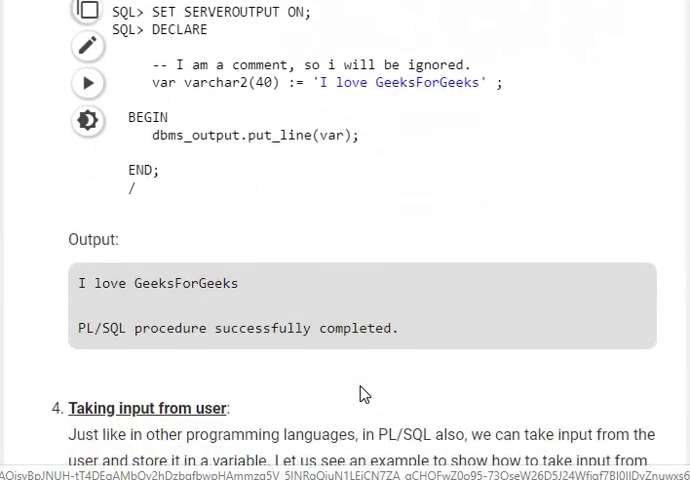
scroll("down", 3)
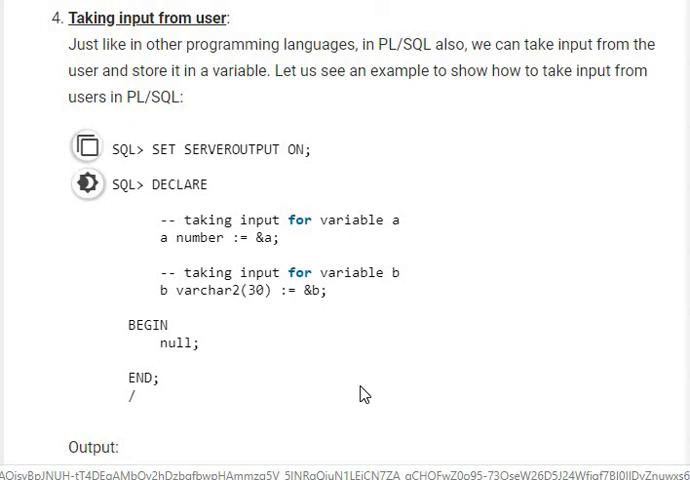
mouse_move(156, 172)
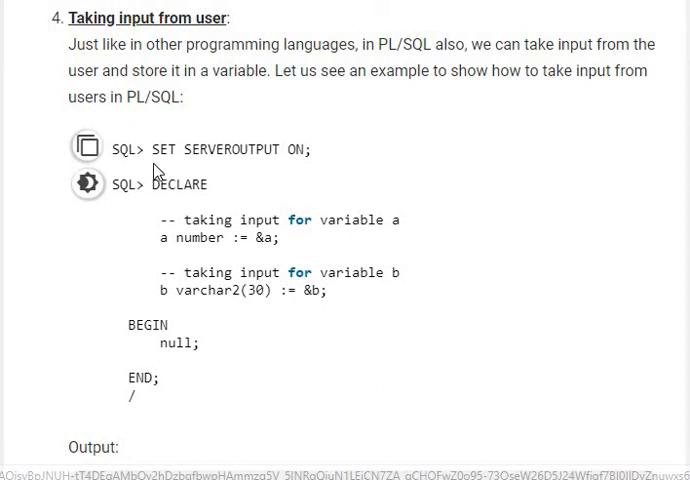
mouse_move(202, 236)
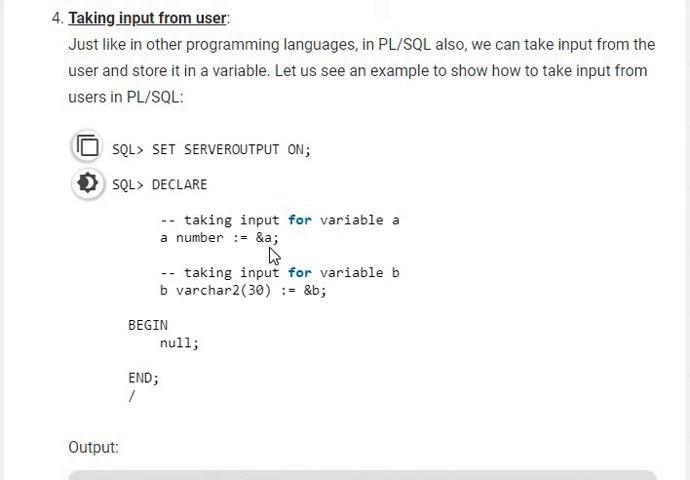
mouse_move(150, 298)
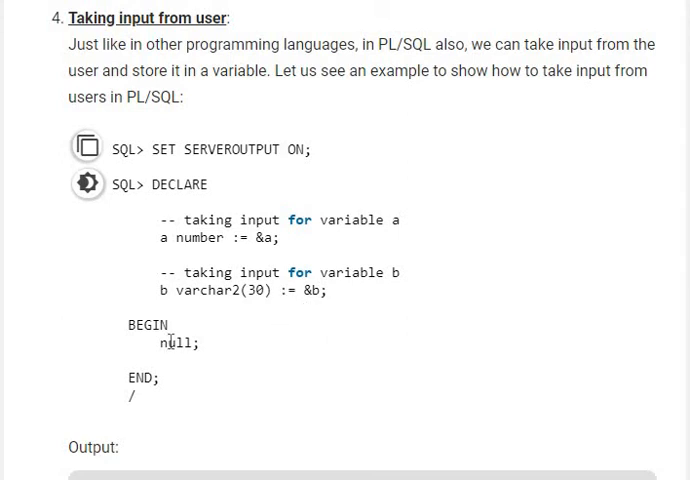
mouse_move(78, 432)
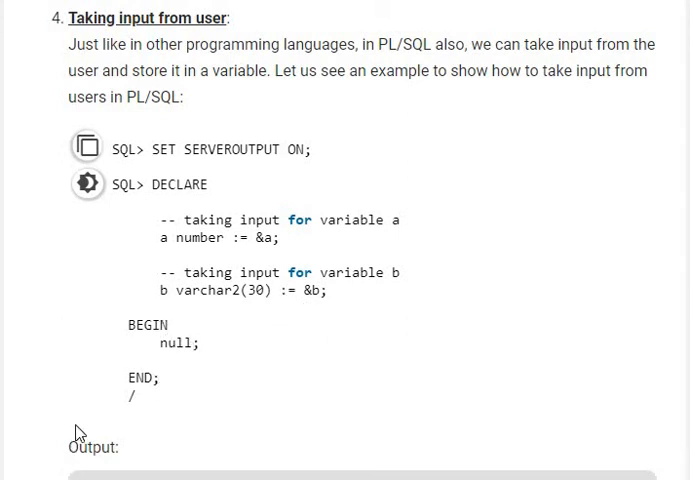
scroll("down", 3)
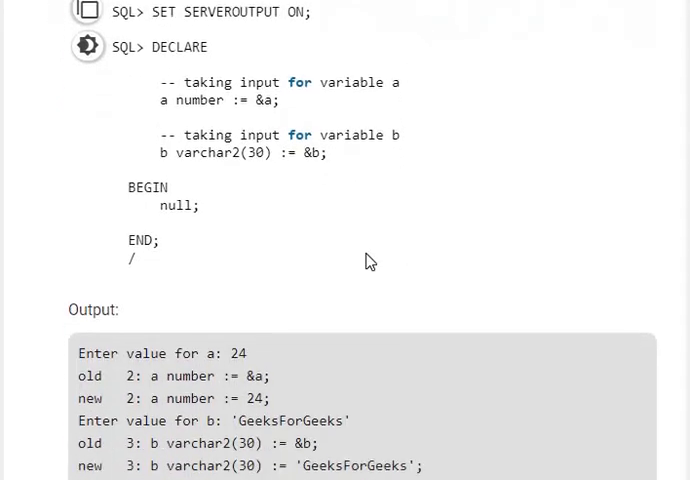
scroll("down", 3)
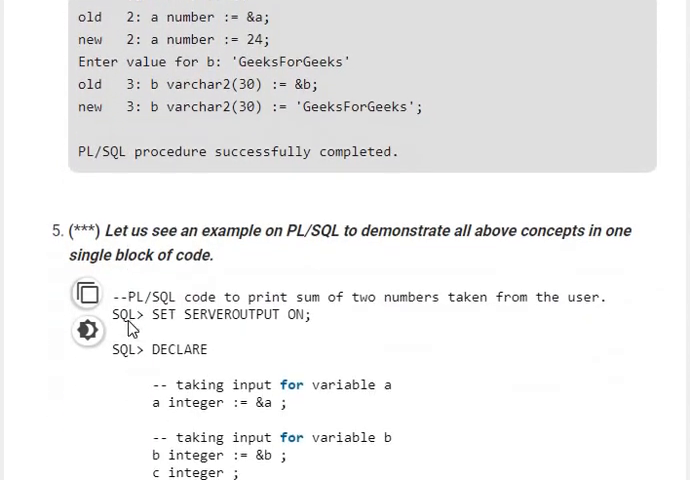
scroll("down", 3)
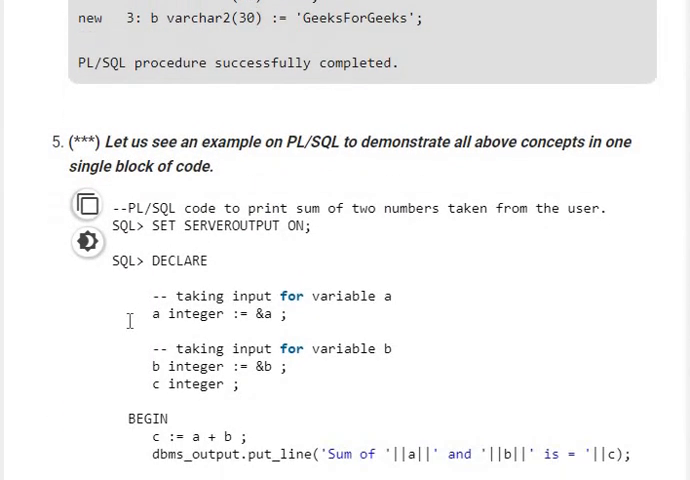
scroll("down", 3)
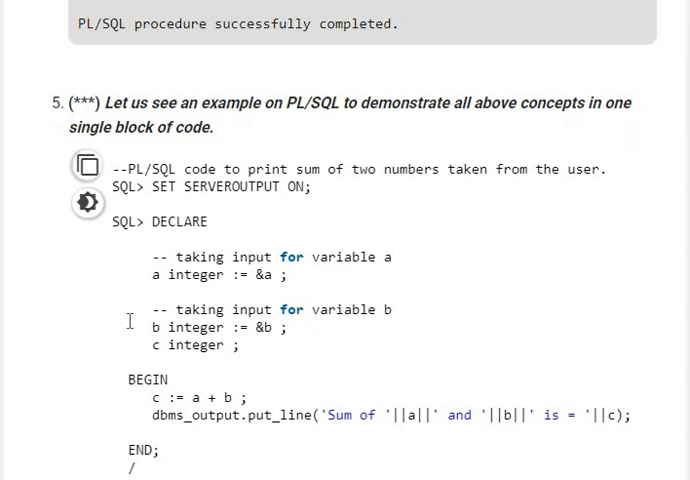
scroll("down", 3)
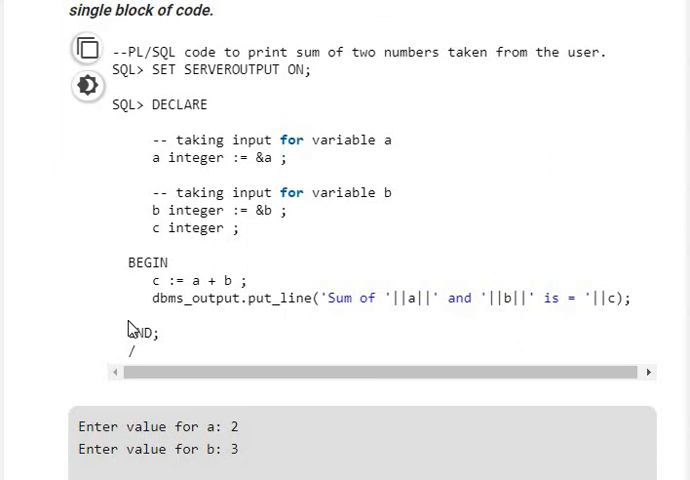
scroll("down", 3)
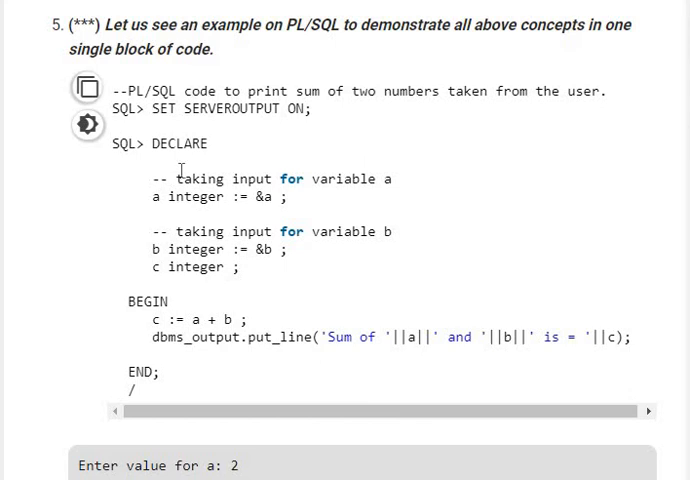
mouse_move(192, 216)
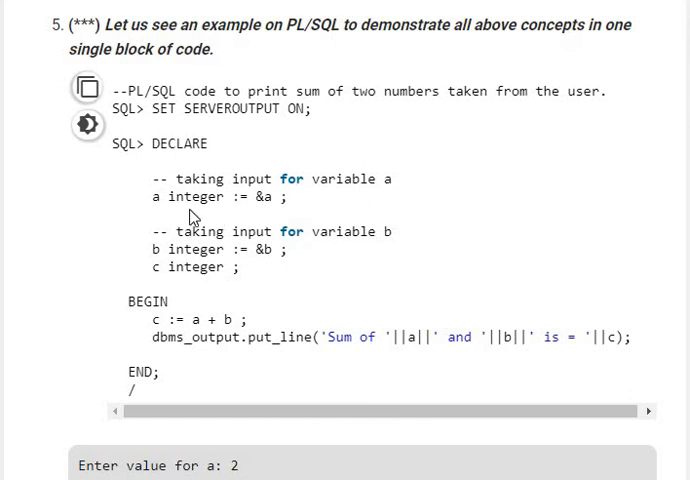
mouse_move(188, 234)
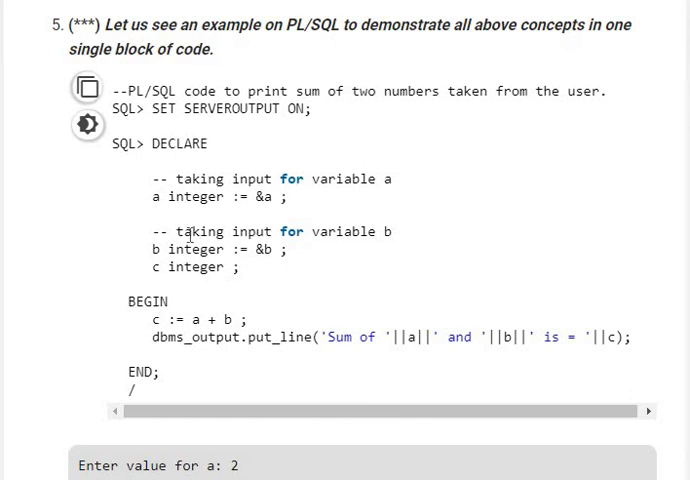
mouse_move(340, 242)
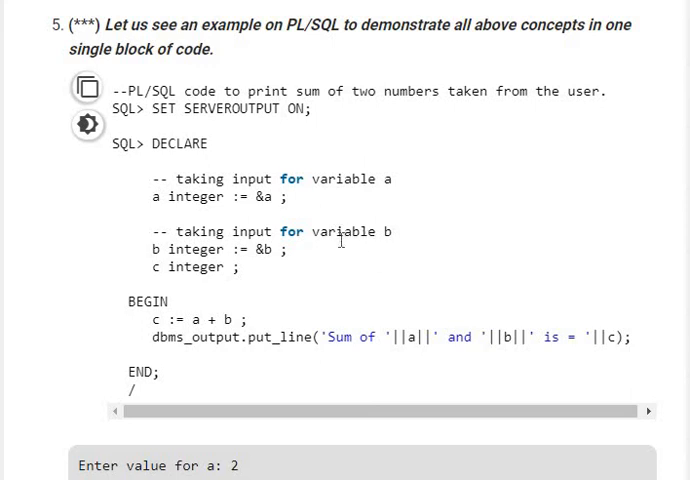
mouse_move(156, 250)
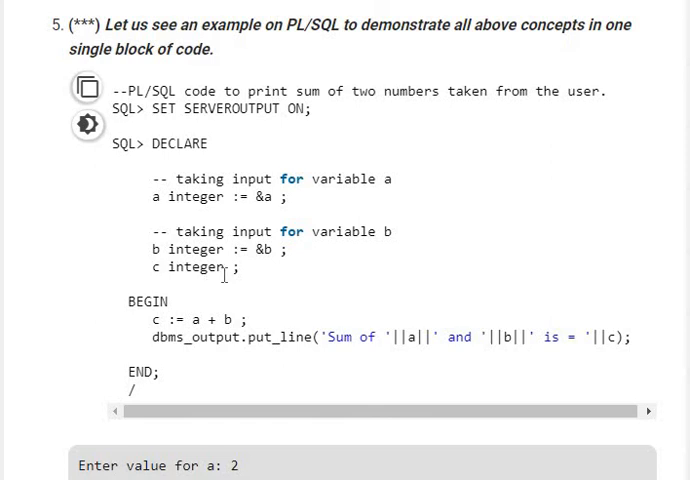
scroll("down", 3)
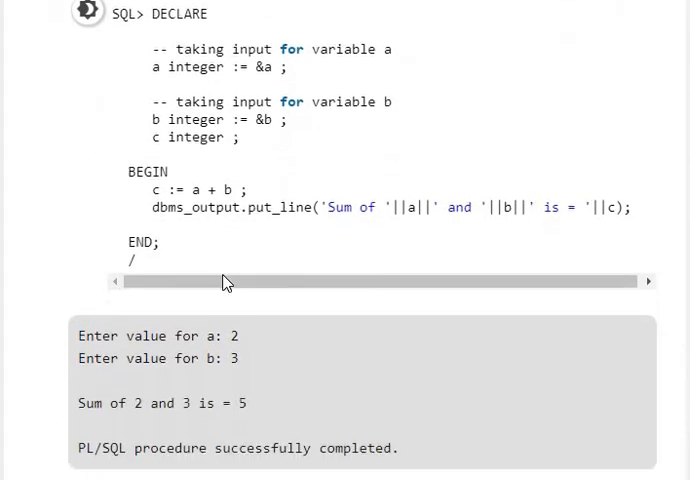
scroll("down", 3)
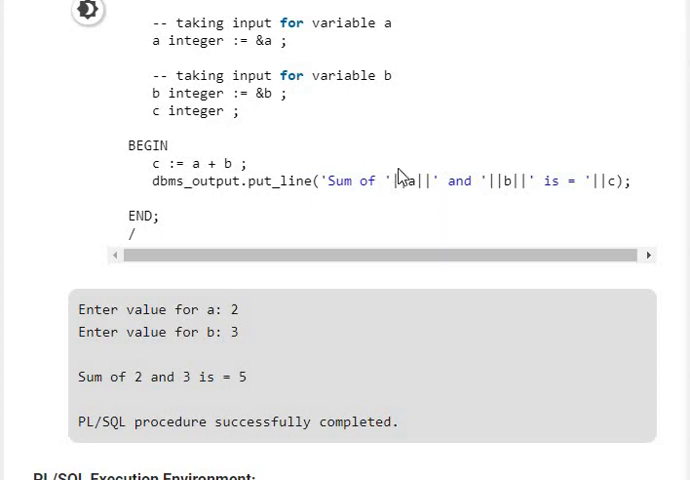
mouse_move(404, 196)
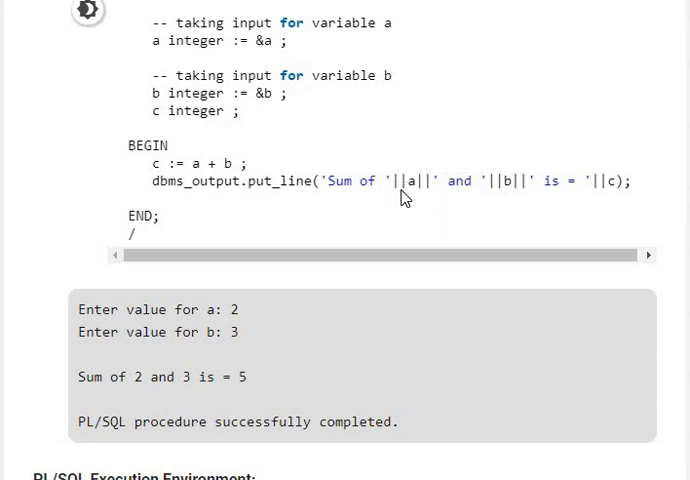
mouse_move(514, 202)
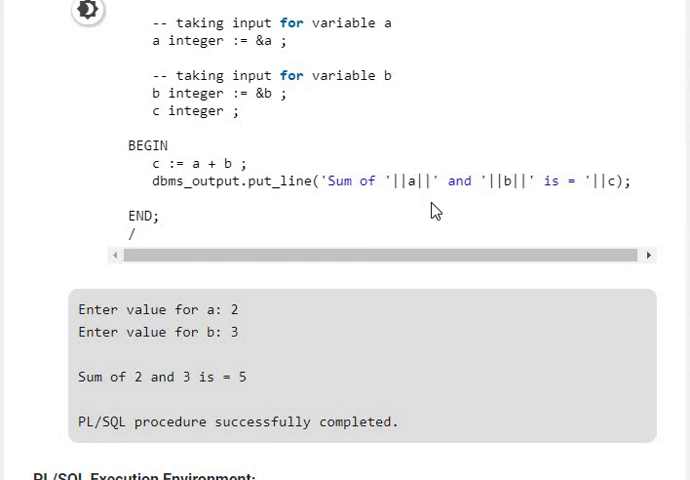
mouse_move(410, 180)
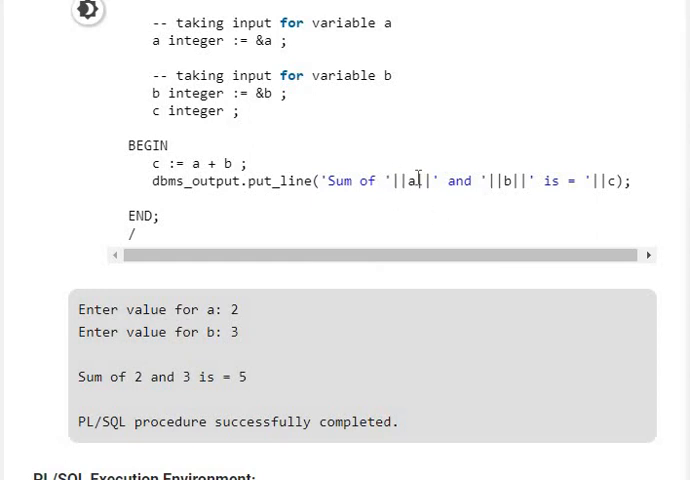
mouse_move(522, 200)
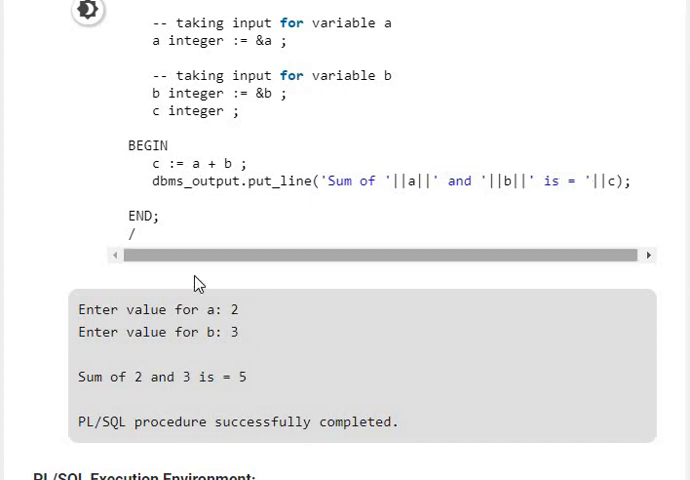
mouse_move(182, 328)
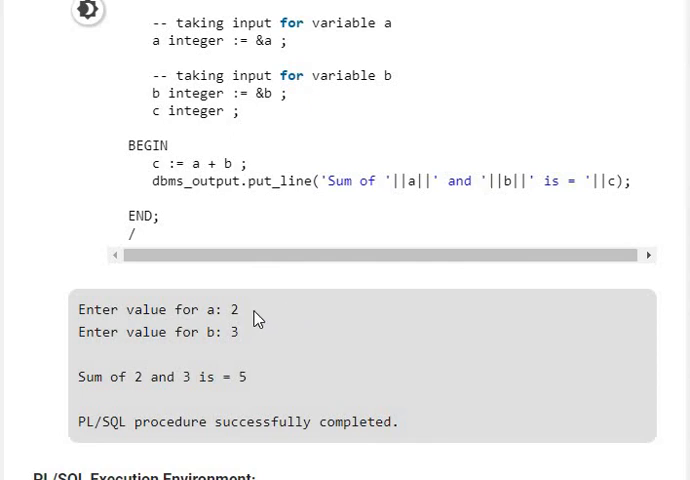
mouse_move(228, 352)
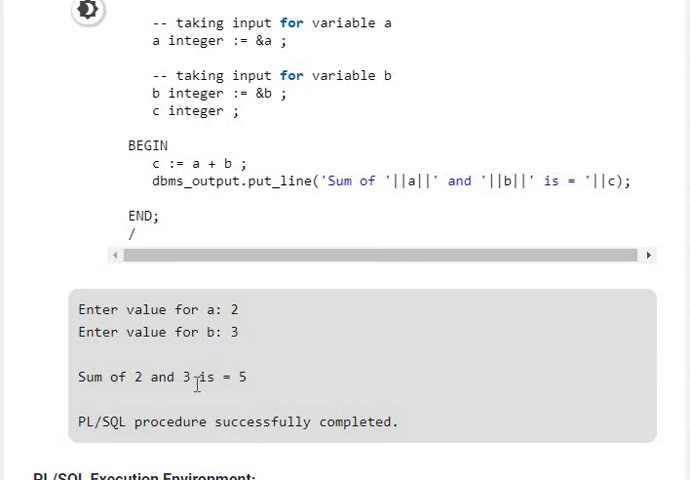
mouse_move(196, 380)
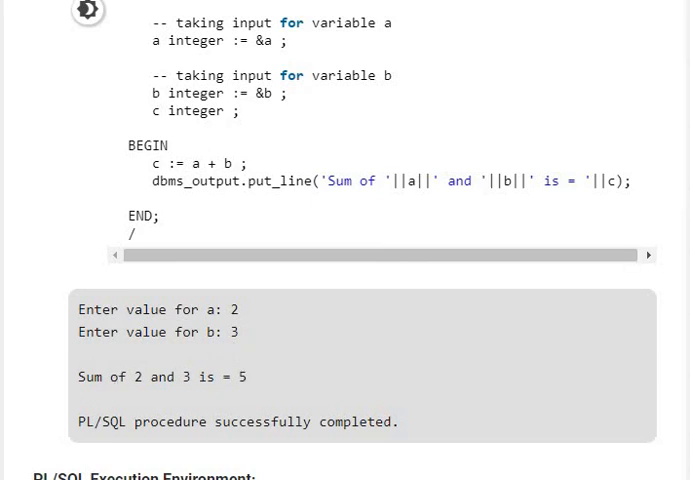
scroll("down", 3)
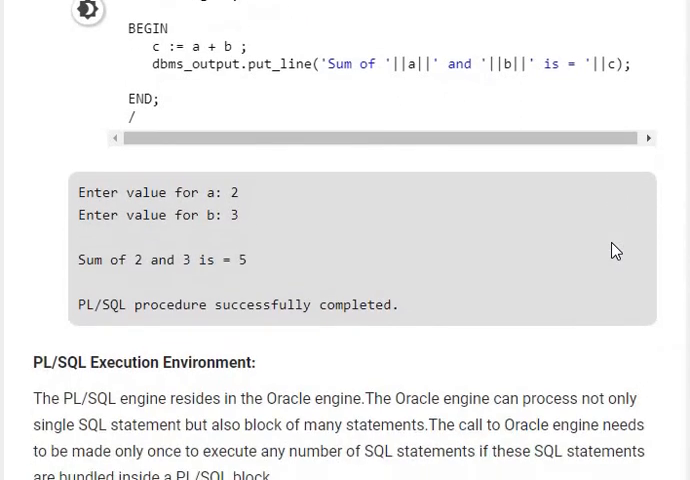
scroll("down", 3)
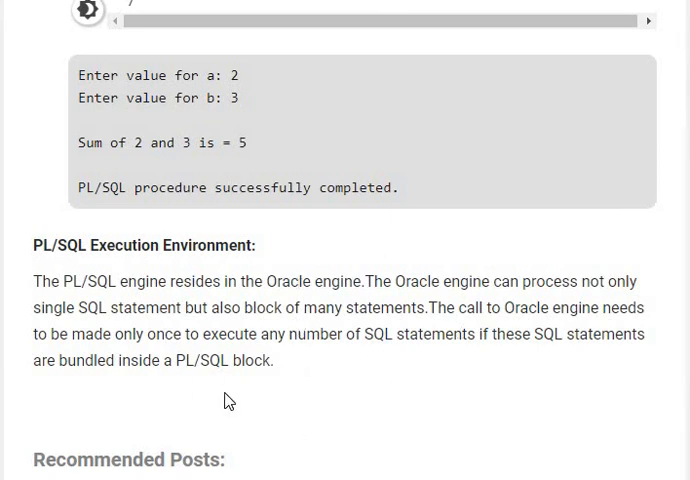
mouse_move(308, 398)
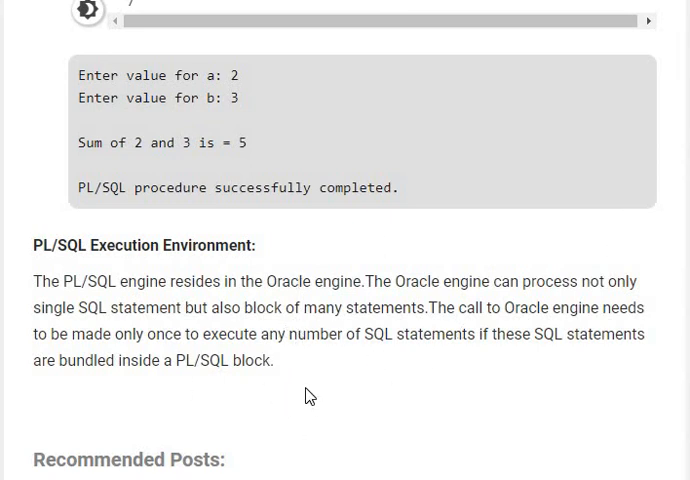